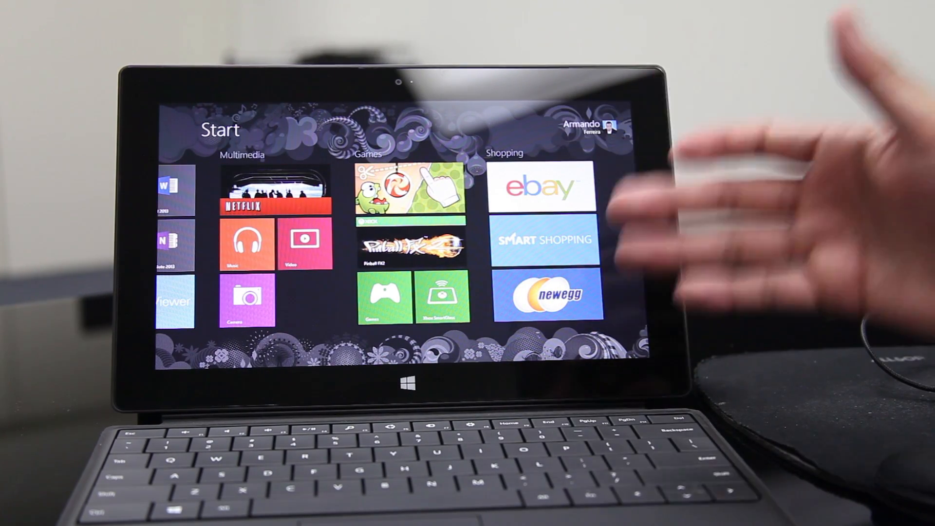
Scroll the Start screen left from the Shopping and Games groups to the Social and weather tiles
{"action": "scroll", "scroll_direction": "left", "scroll_amount": 3}
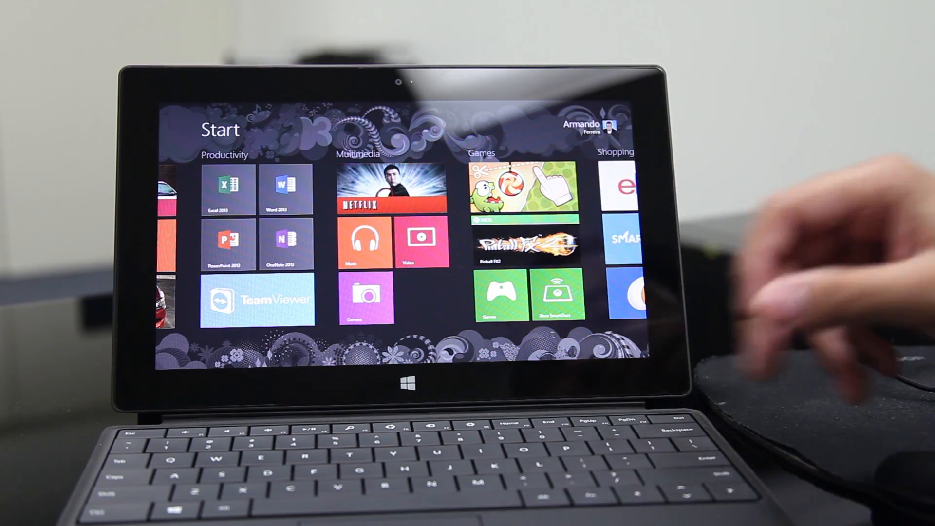
{"action": "scroll", "scroll_direction": "left", "scroll_amount": 3}
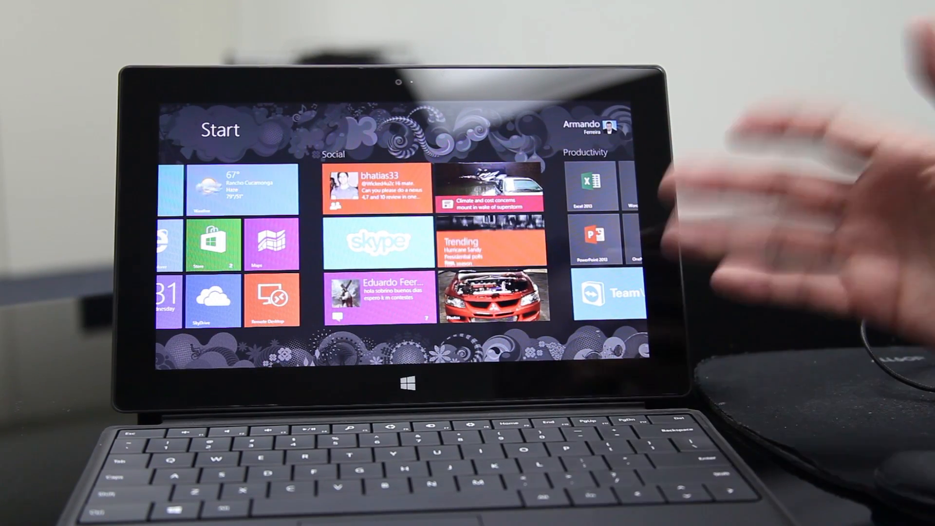
{"action": "scroll", "scroll_direction": "right", "scroll_amount": 3}
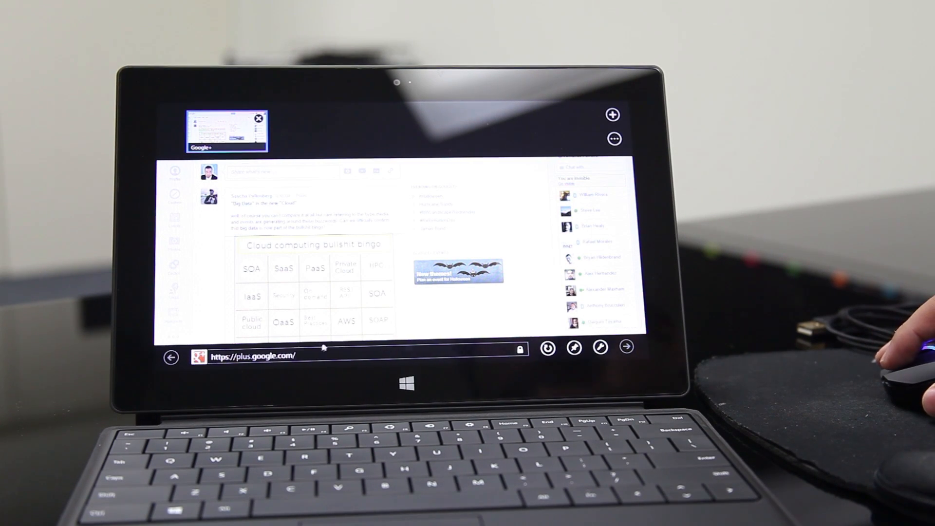
Reveal the tab strip and address bar over the Google+ page
{"action": "left_click", "coordinate": [322, 356]}
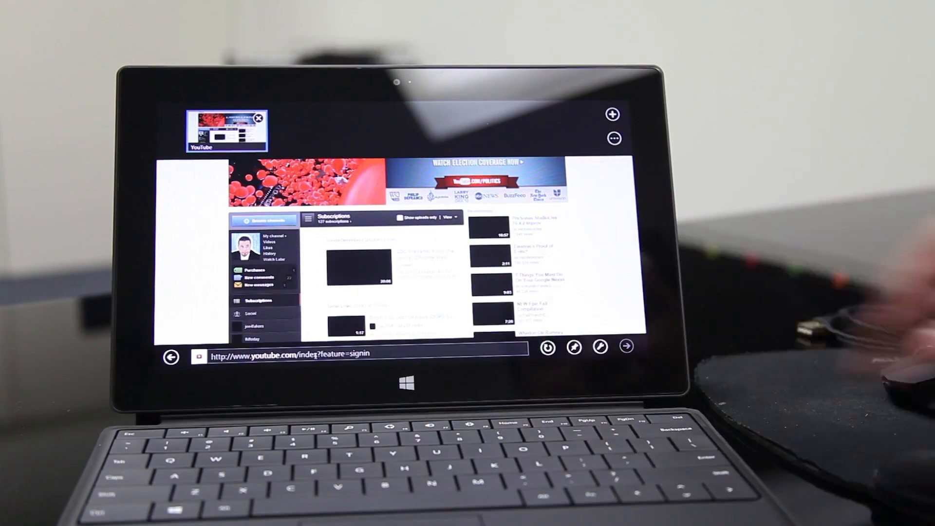
Switch to the YouTube subscriptions tab before leaving for the Start screen
{"action": "left_click", "coordinate": [292, 353]}
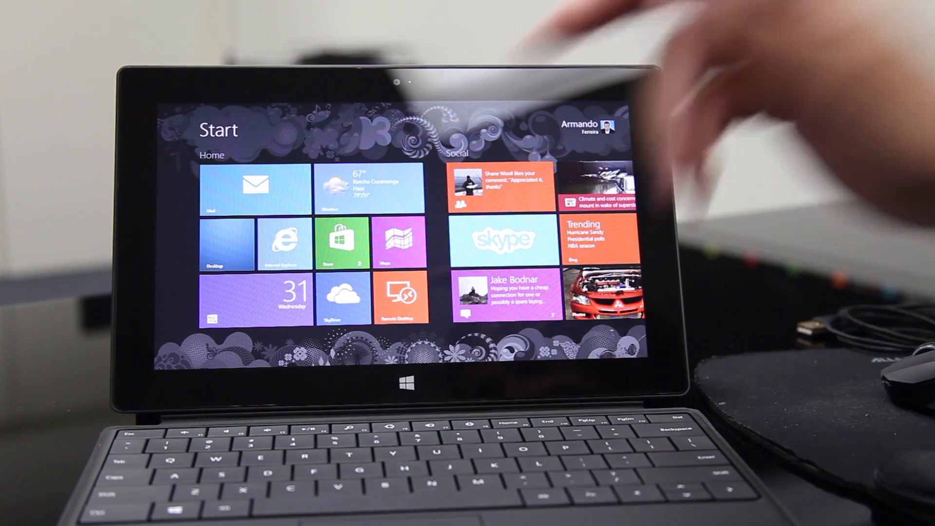
Launch the Store from its Start screen tile
{"action": "left_click", "coordinate": [344, 243]}
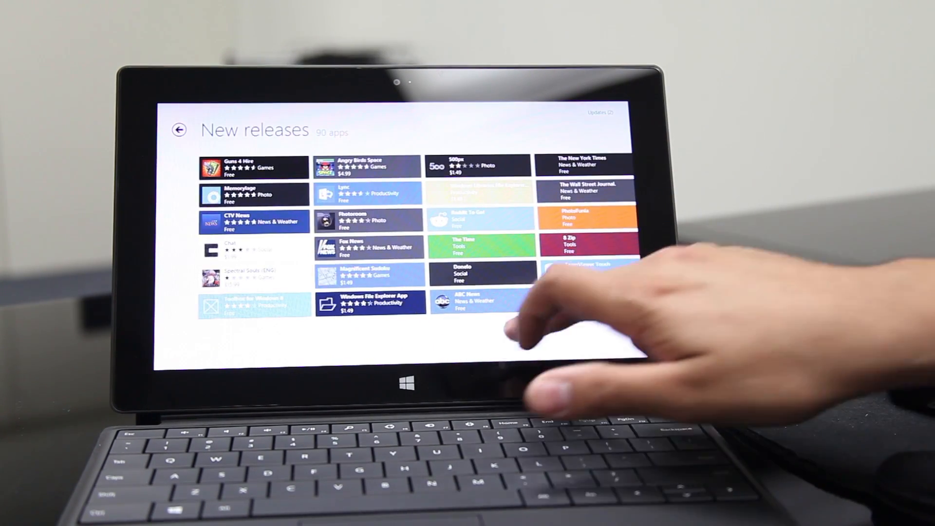
Scroll to the end of New releases and show the SlideIdea listing ($8.99, Productivity)
{"action": "scroll", "scroll_direction": "right", "scroll_amount": 3}
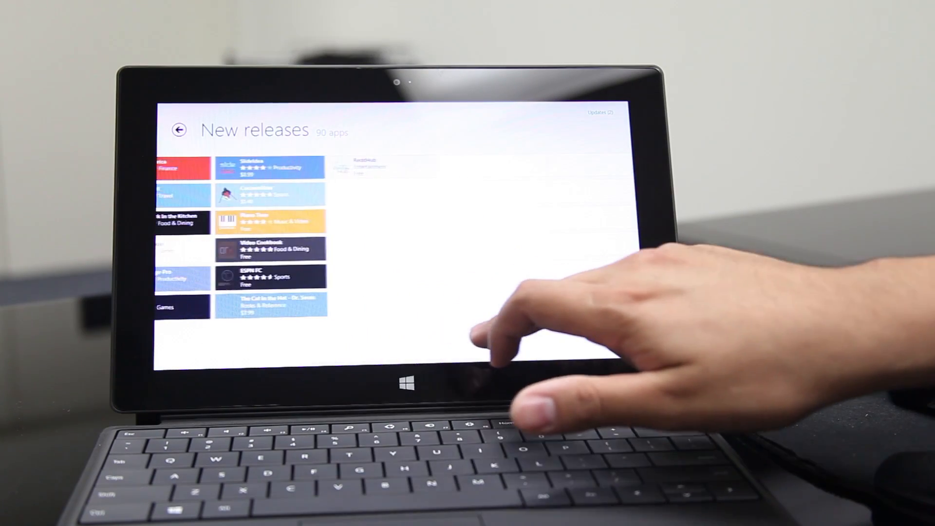
{"action": "scroll", "scroll_direction": "right", "scroll_amount": 3}
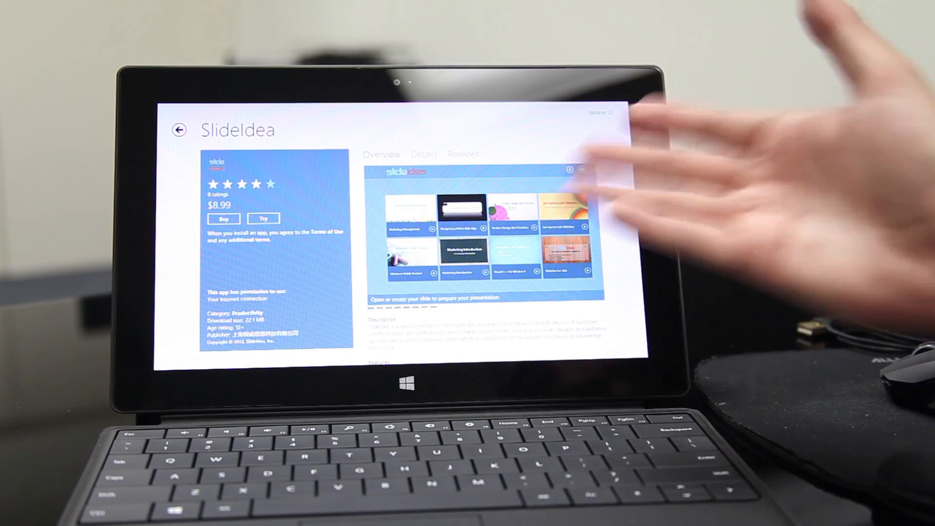
{"action": "left_click", "coordinate": [178, 130]}
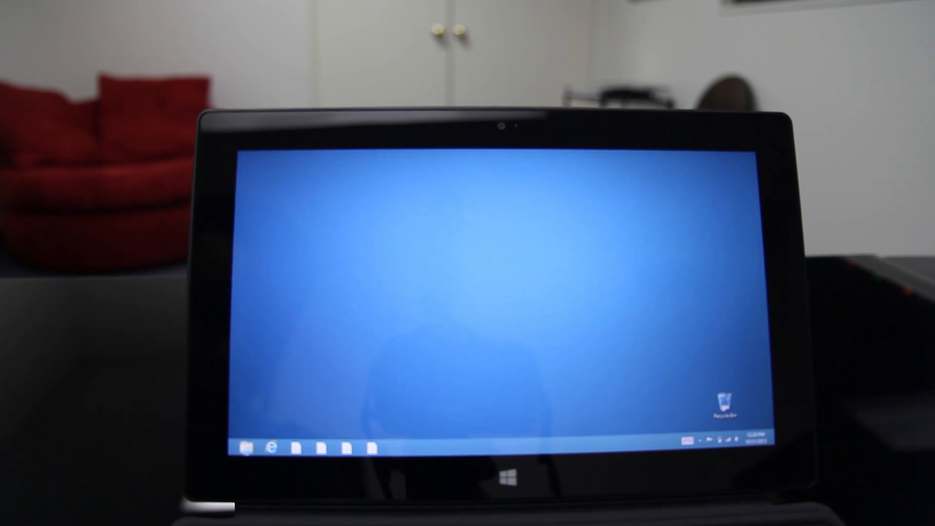
Launch File Explorer from the taskbar, showing the Libraries folder
{"action": "left_click", "coordinate": [246, 448]}
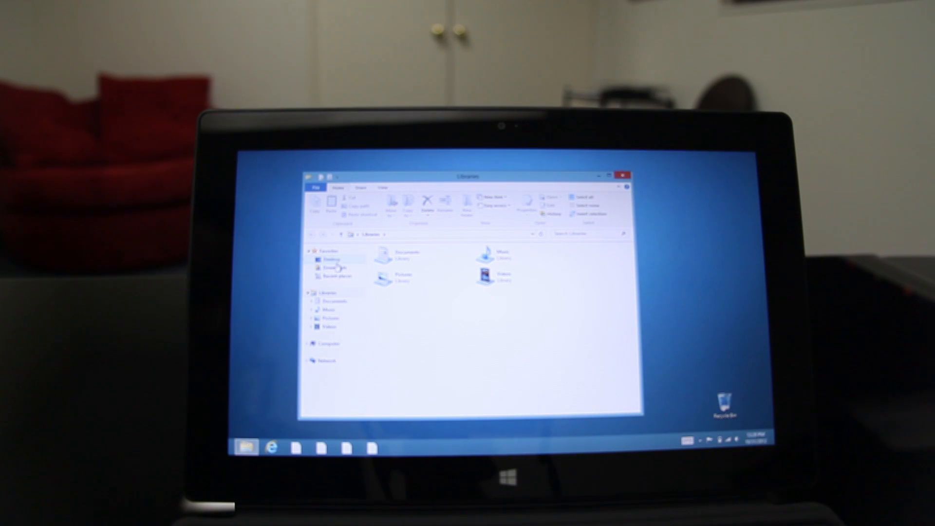
Show the Computer view with the Windows drive and SD card, then close File Explorer
{"action": "left_click", "coordinate": [328, 344]}
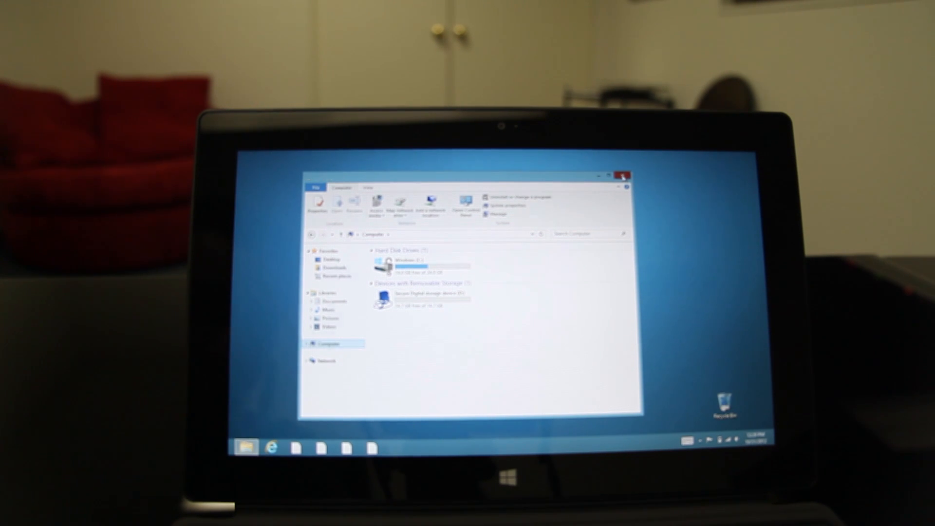
{"action": "left_click", "coordinate": [622, 175]}
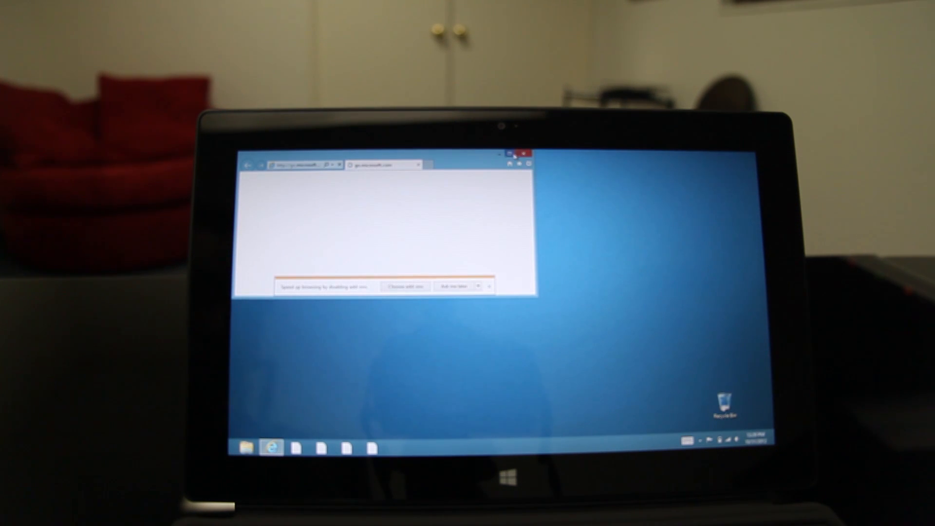
Maximize the desktop Internet Explorer window so the MSN home page fills the screen
{"action": "left_click", "coordinate": [518, 155]}
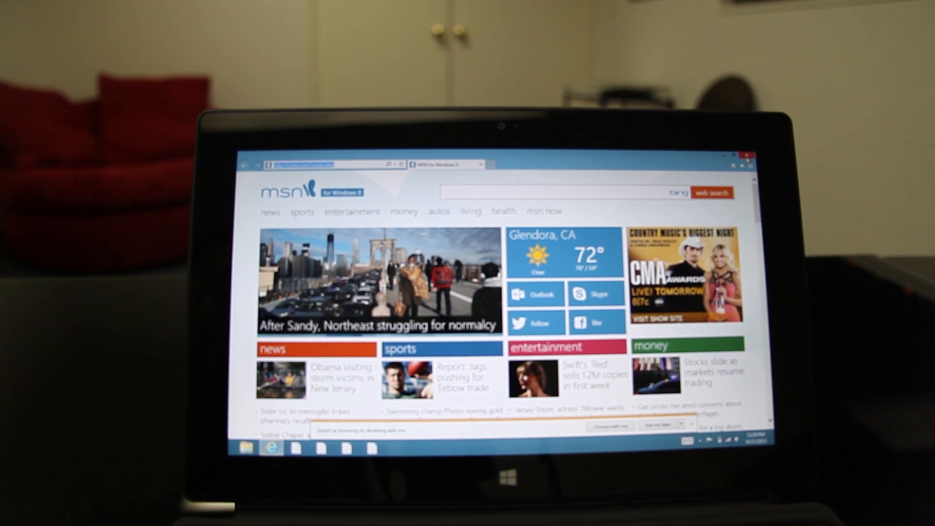
{"action": "left_click", "coordinate": [748, 156]}
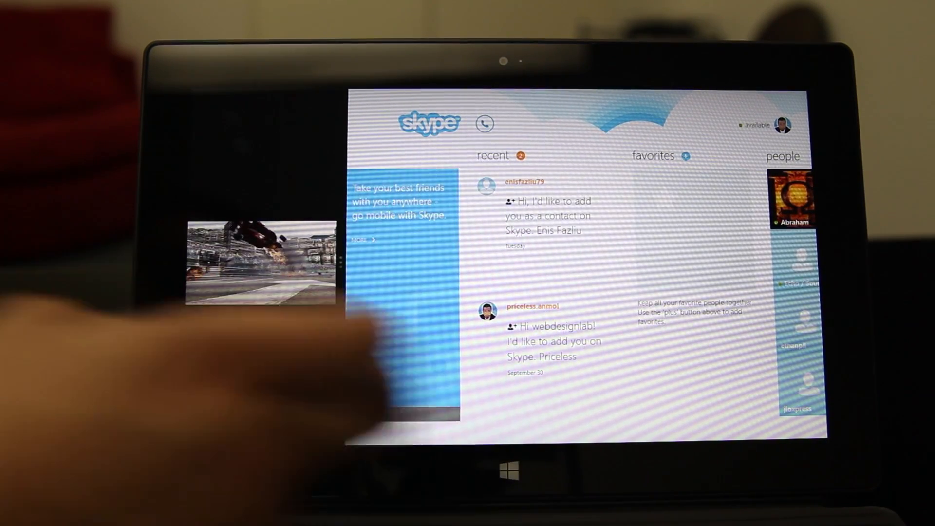
Snap the game video beside Skype so both apps share the screen
{"action": "left_click", "coordinate": [498, 468]}
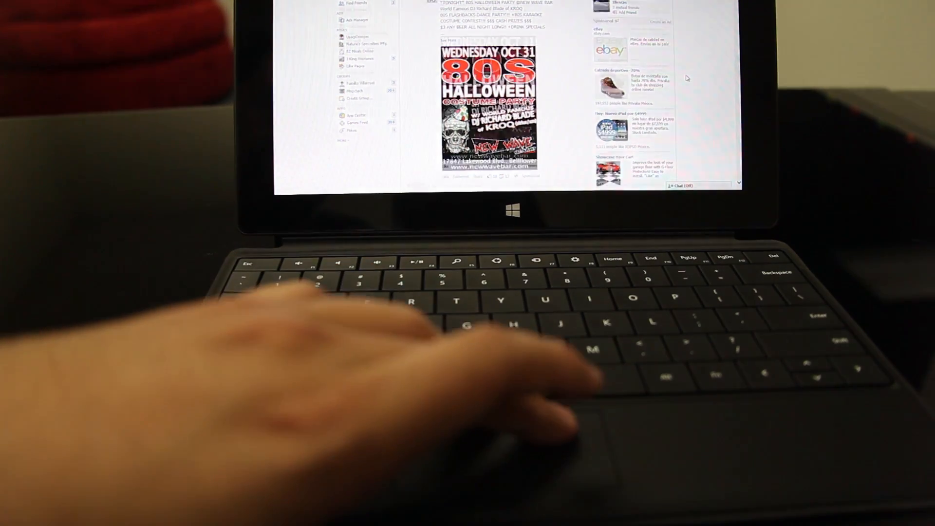
Scroll down the Facebook news feed, then return to the Start screen with the Windows key
{"action": "scroll", "scroll_direction": "down", "scroll_amount": 3}
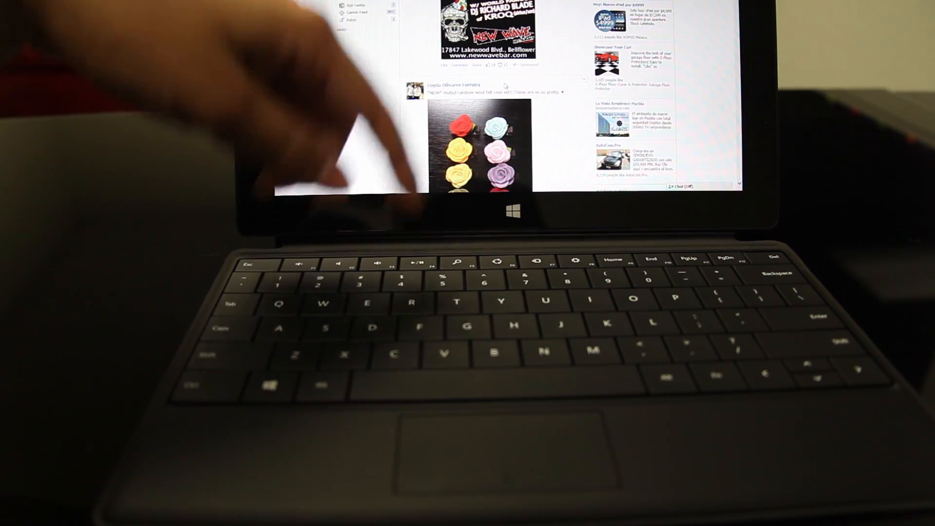
{"action": "key", "text": "super"}
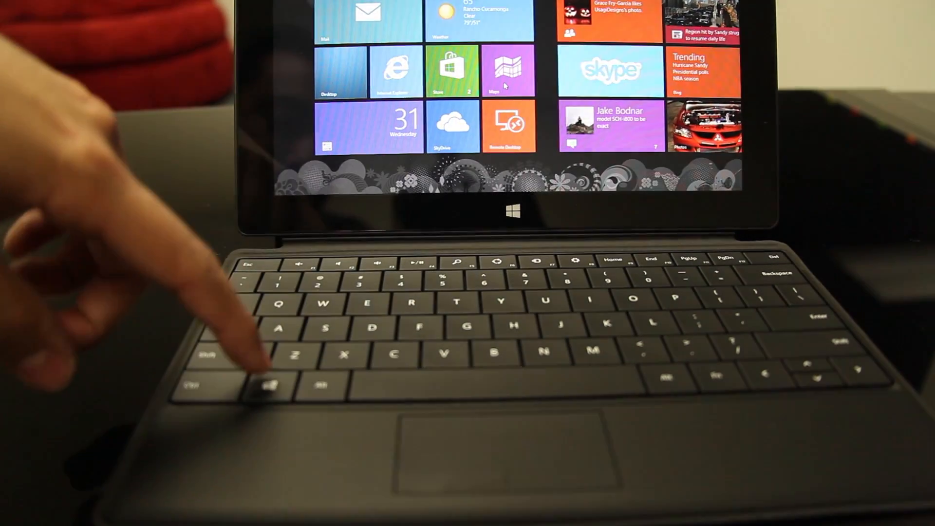